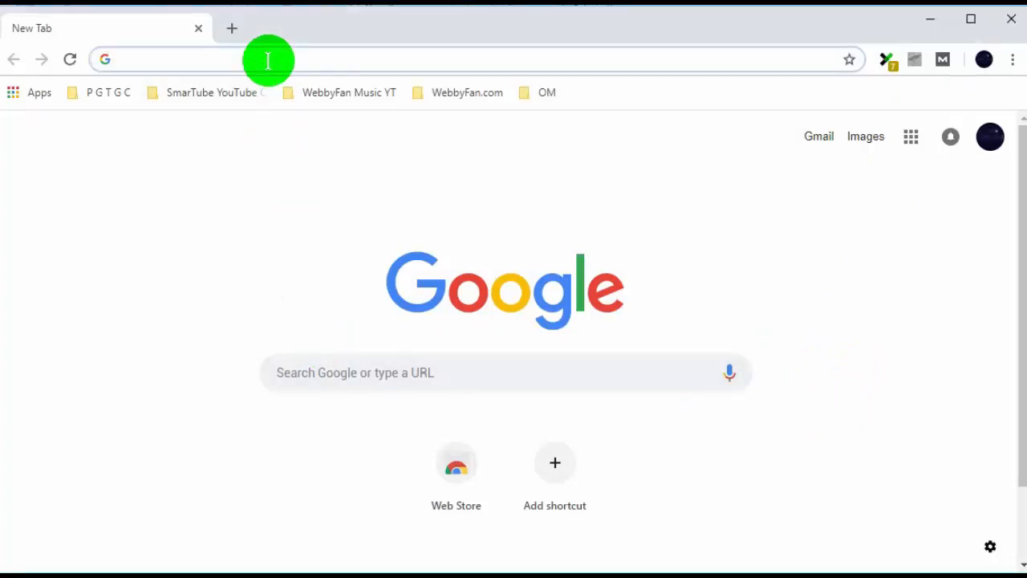
Go to online2pdf.com from the Chrome address bar
type("online2pdf.com")
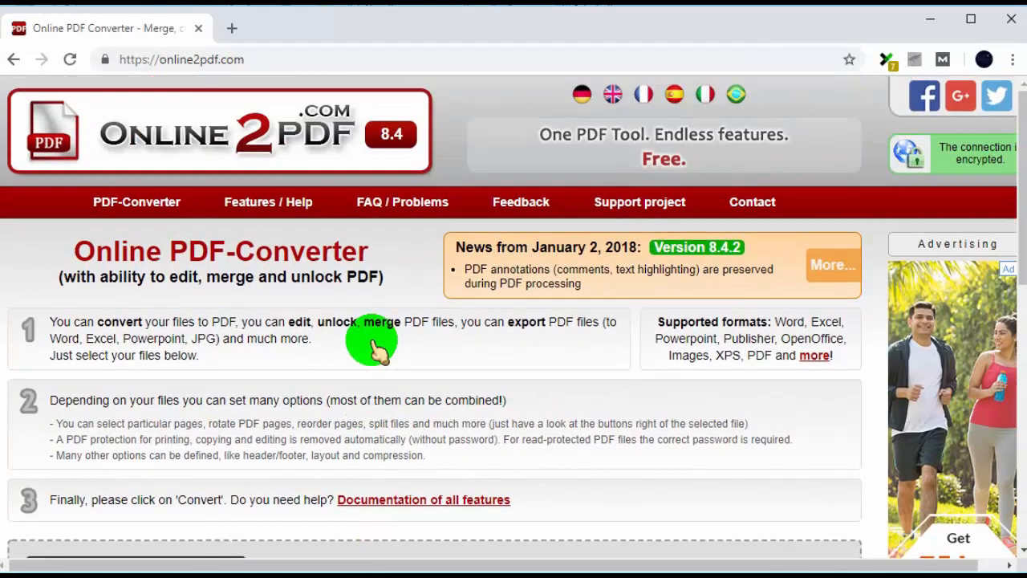
Select PDF BENIFITS.docx from the computer as the file to convert
scroll("down", 3)
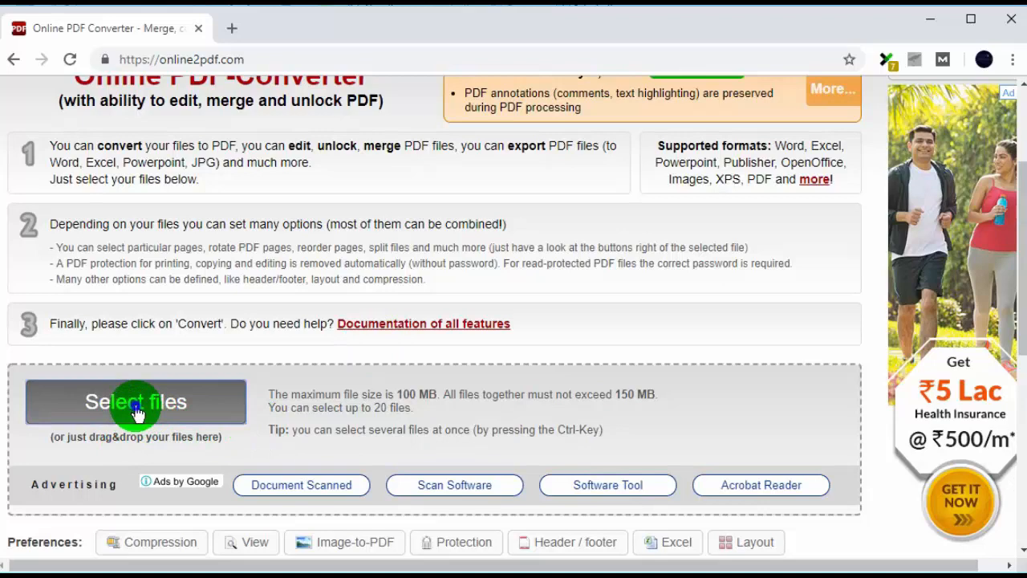
left_click(135, 402)
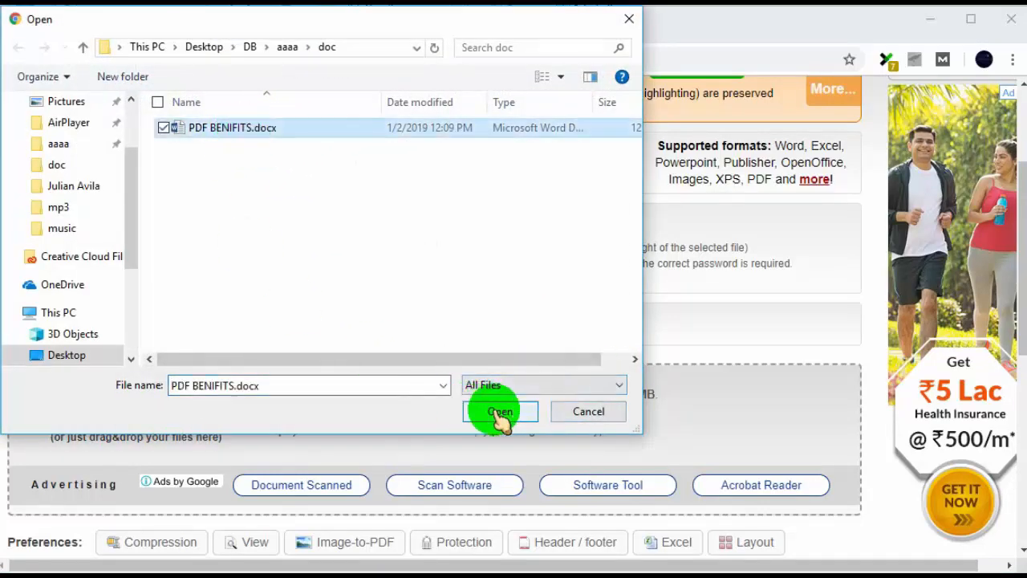
left_click(500, 411)
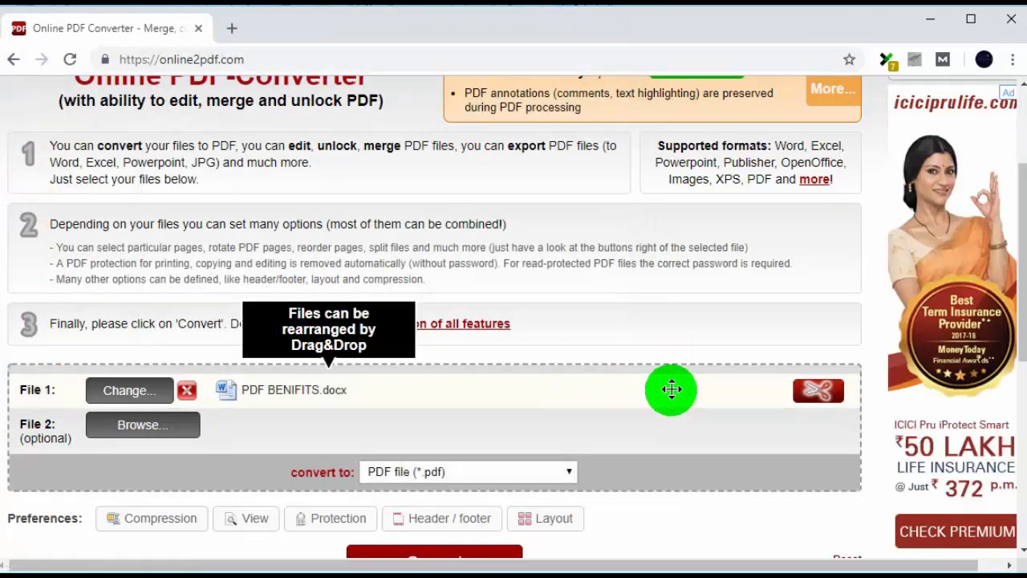
mouse_move(180, 390)
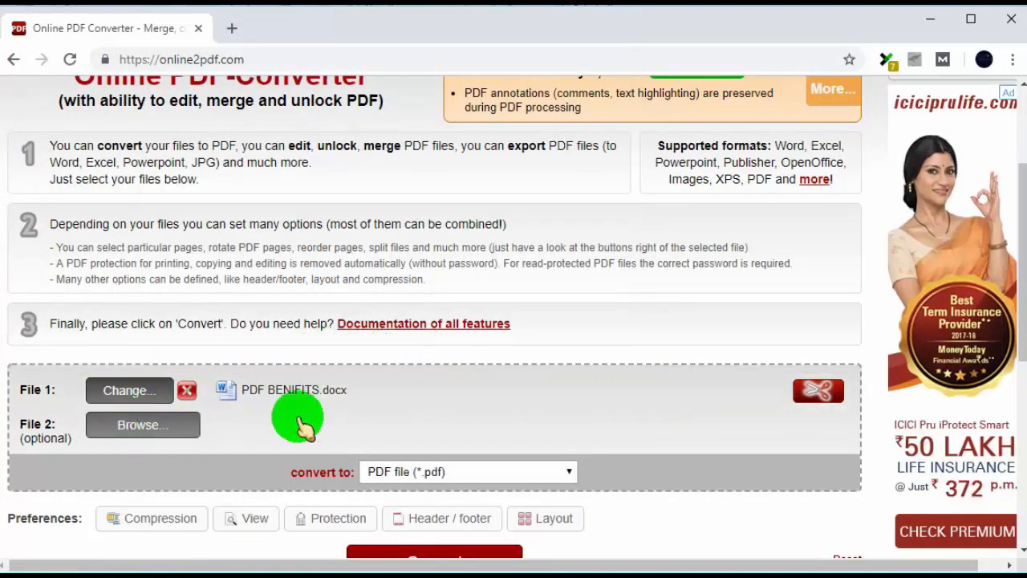
scroll("down", 3)
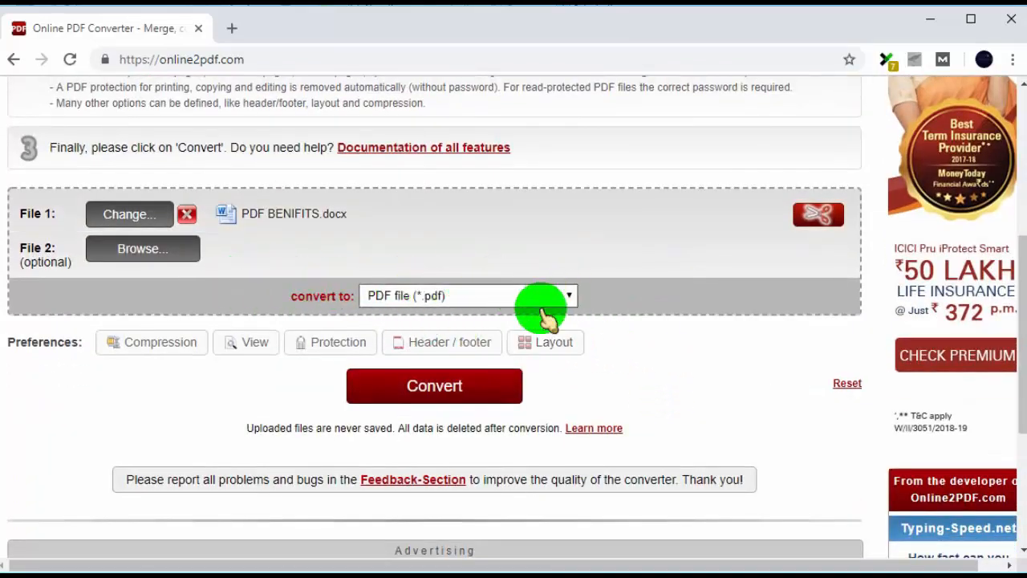
left_click(568, 295)
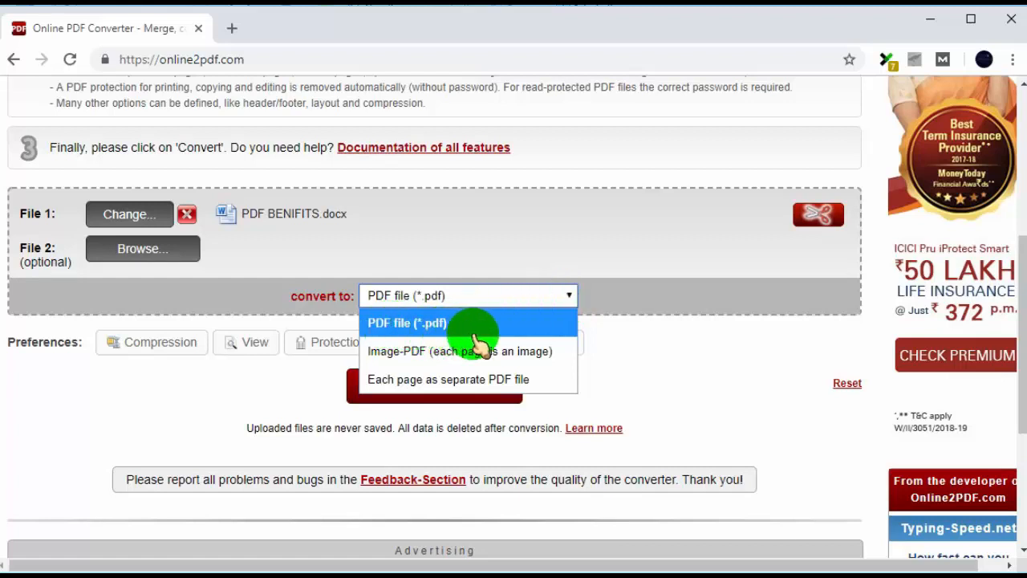
mouse_move(448, 379)
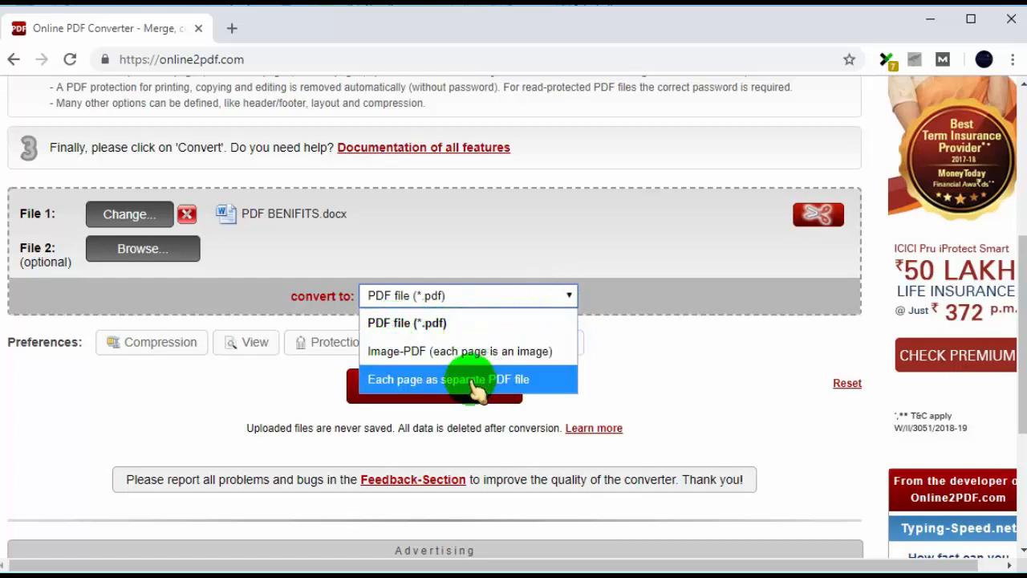
mouse_move(469, 323)
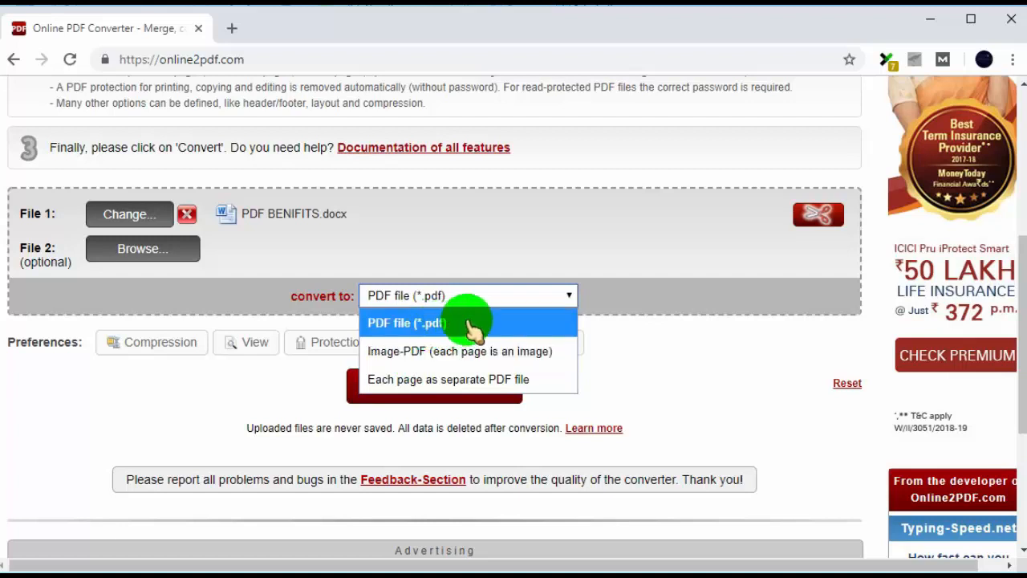
mouse_move(418, 350)
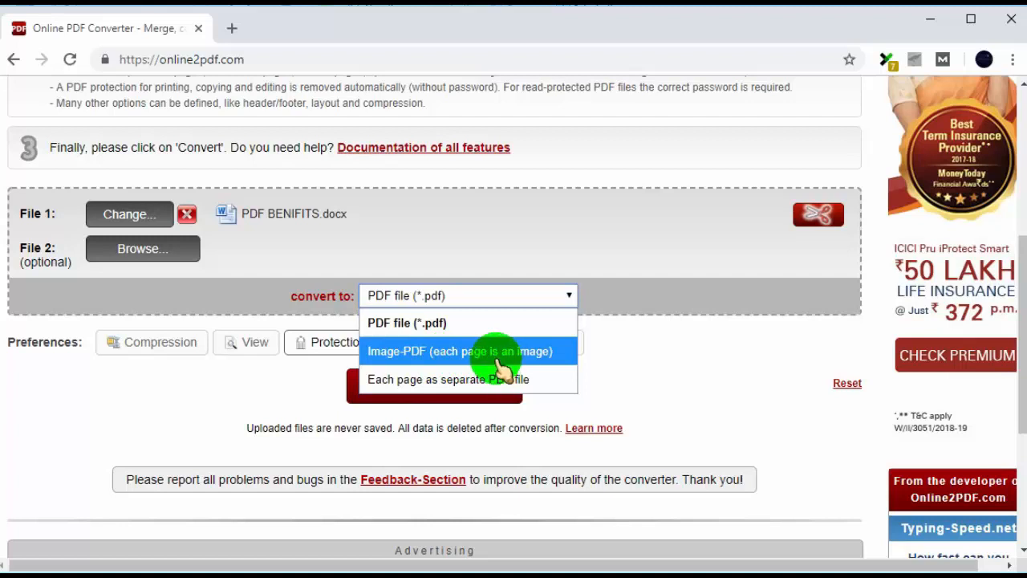
mouse_move(484, 353)
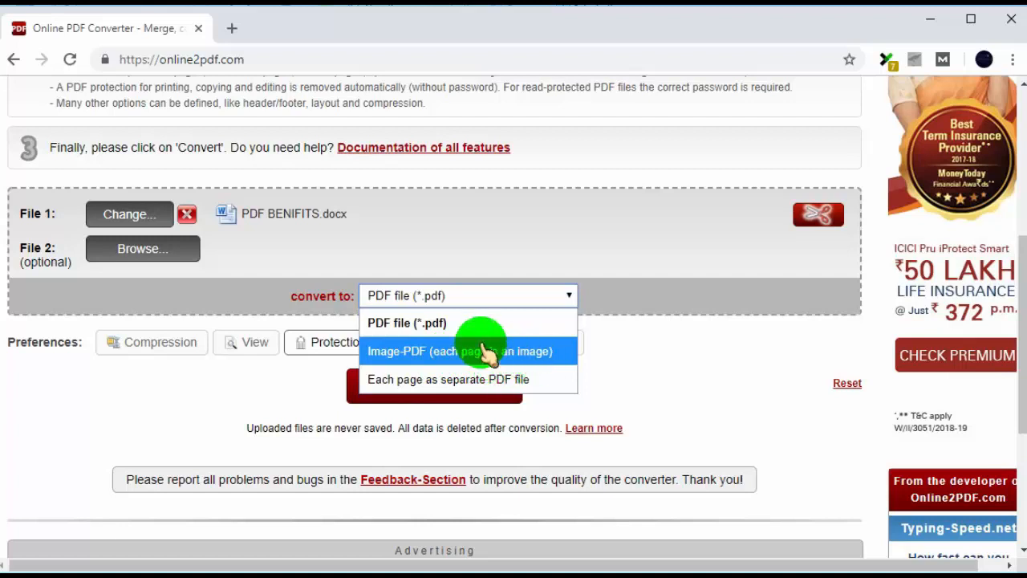
mouse_move(498, 379)
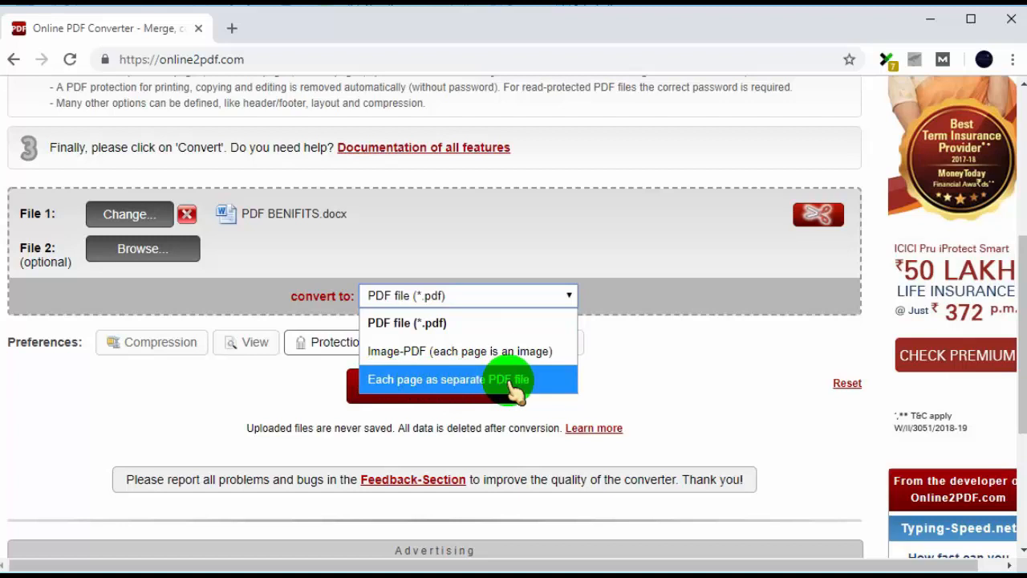
mouse_move(474, 393)
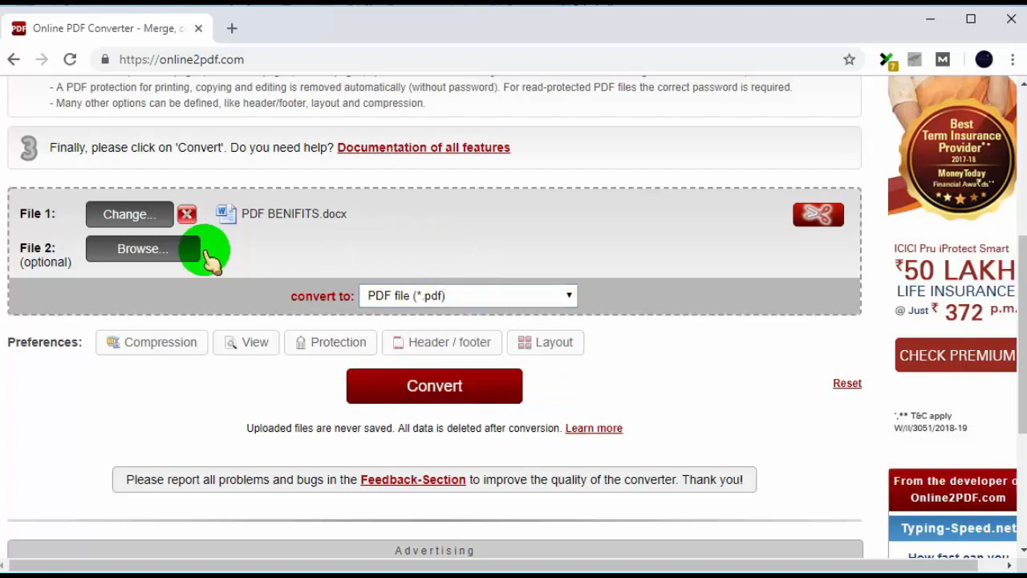
left_click(142, 247)
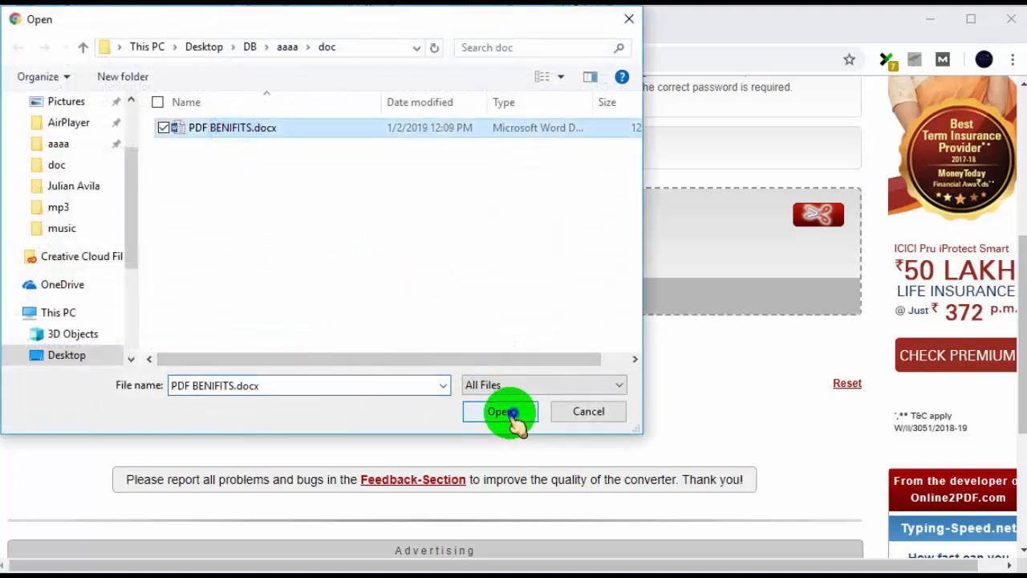
left_click(500, 411)
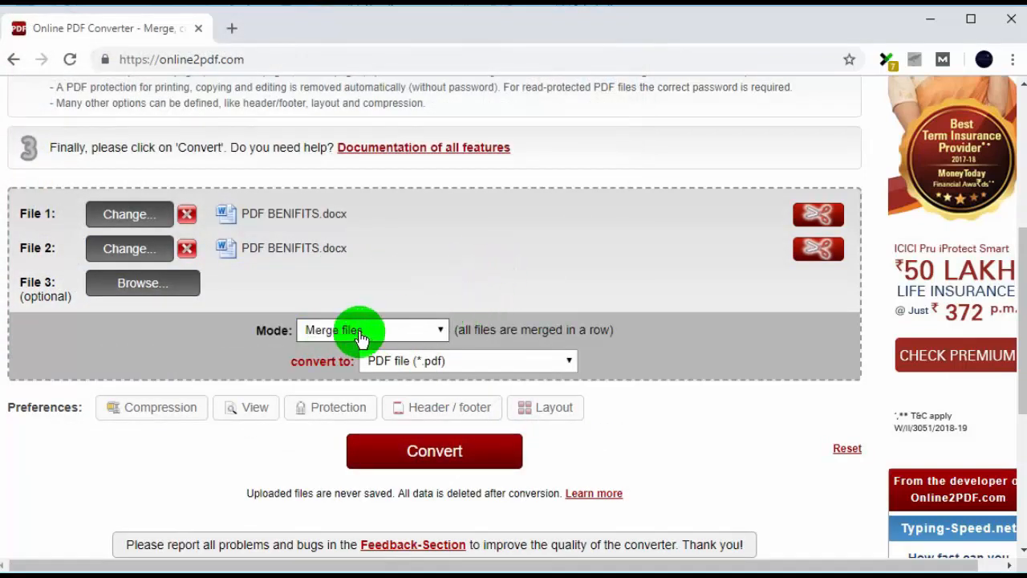
left_click(372, 330)
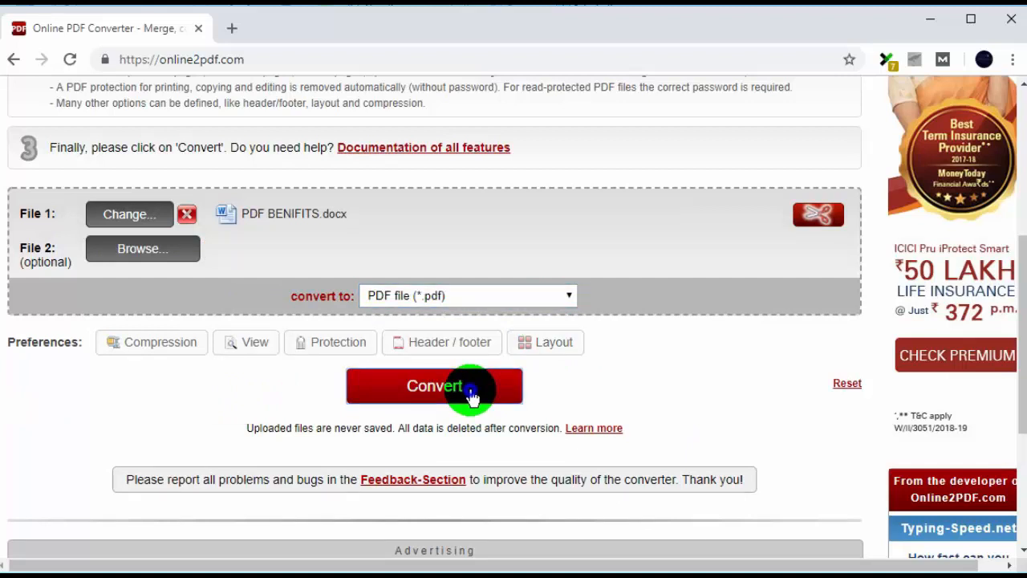
Convert PDF BENIFITS.docx to PDF, reveal the download in its folder and view the PDF
left_click(433, 385)
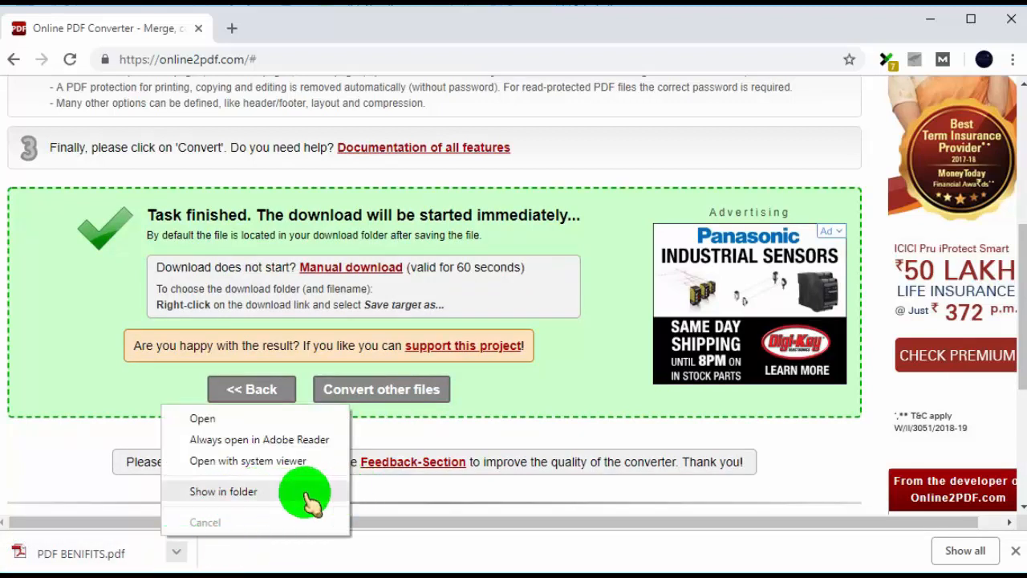
left_click(223, 492)
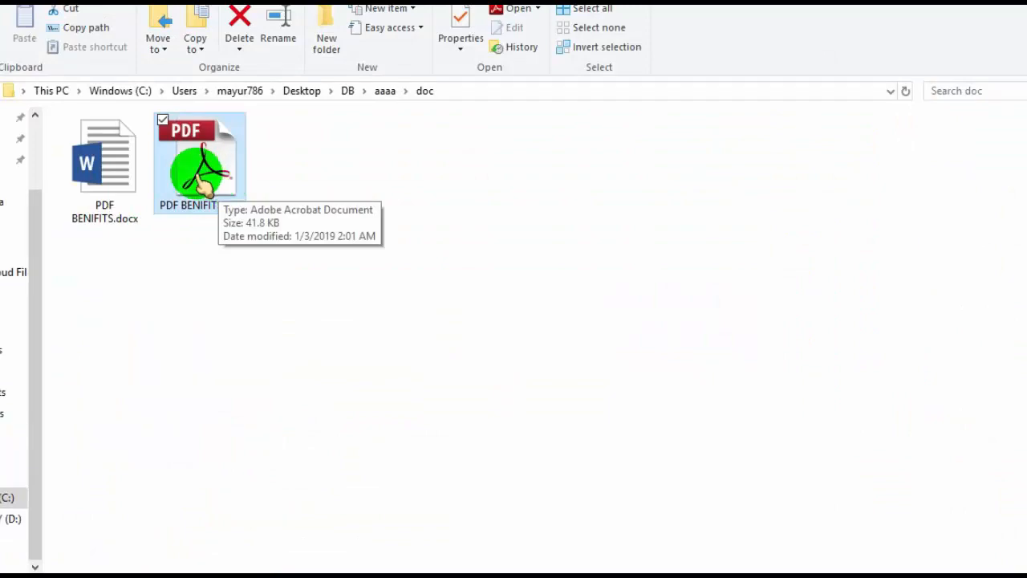
double_click(199, 160)
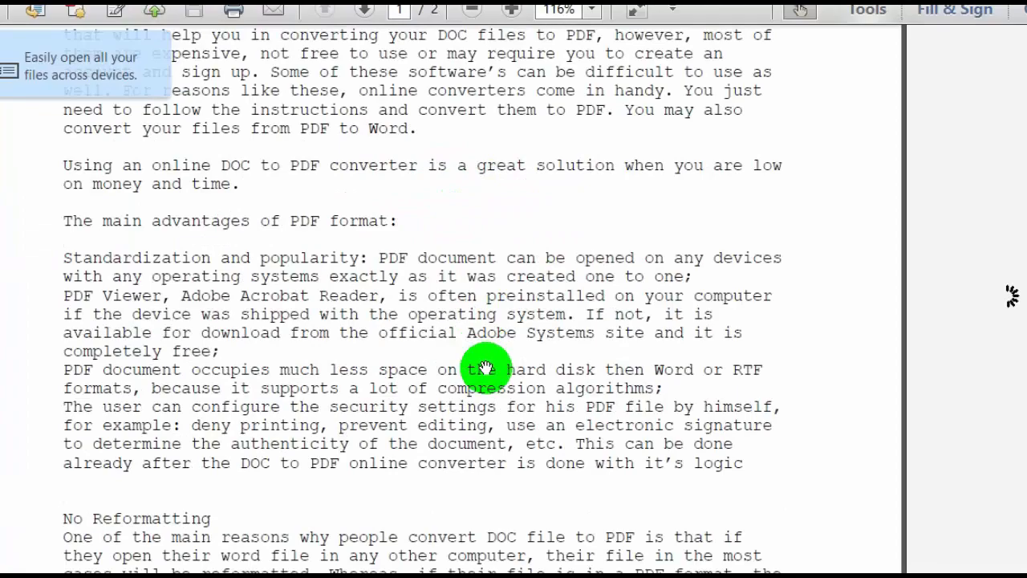
scroll("down", 3)
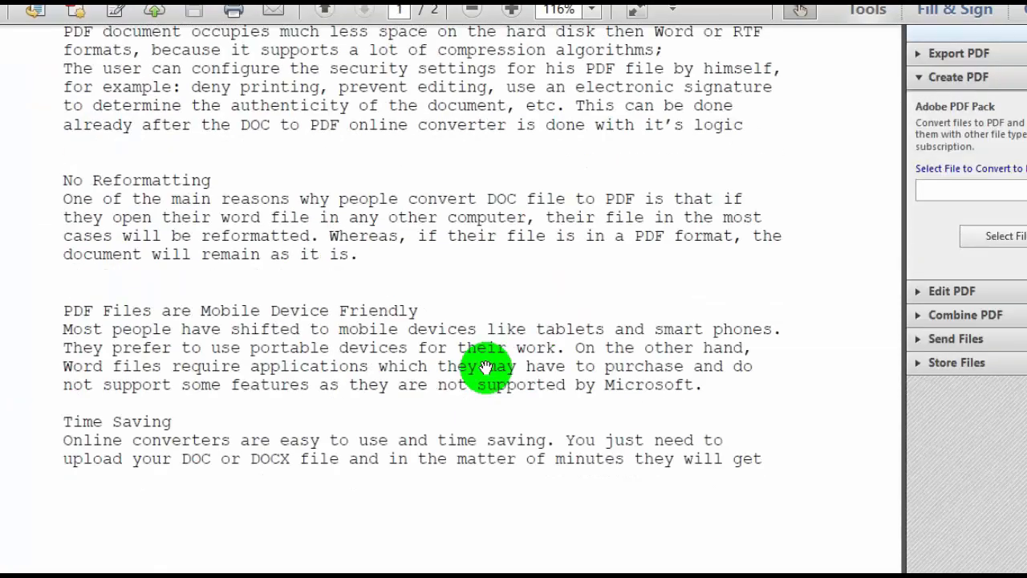
scroll("down", 3)
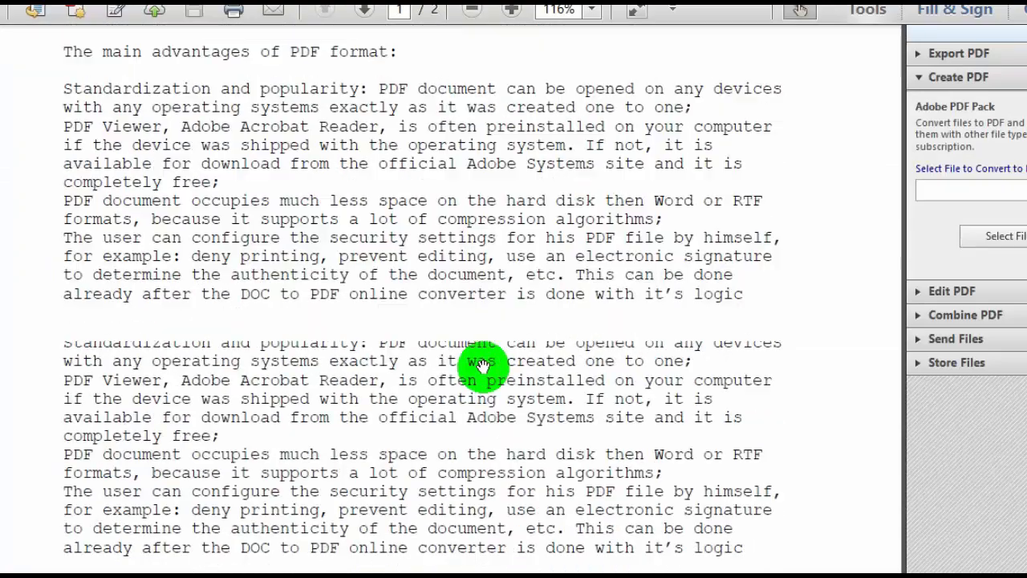